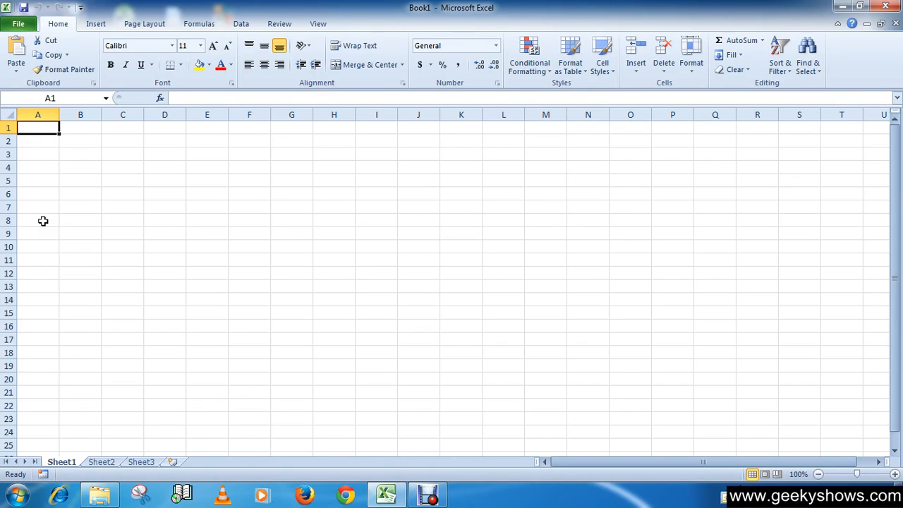
mouse_move(423, 422)
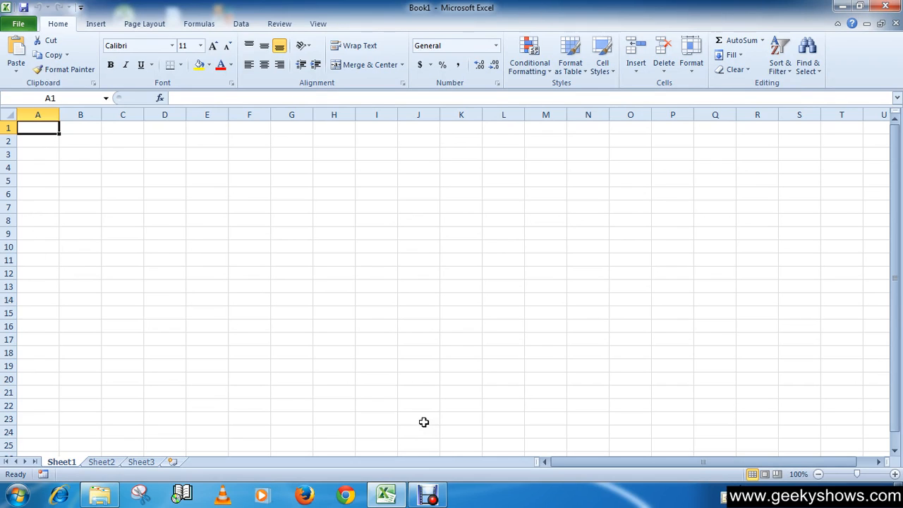
mouse_move(424, 420)
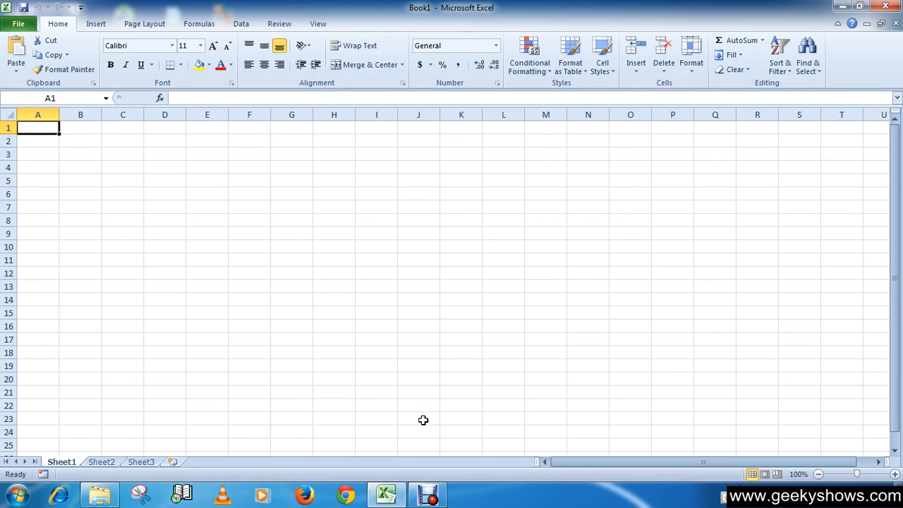
mouse_move(420, 421)
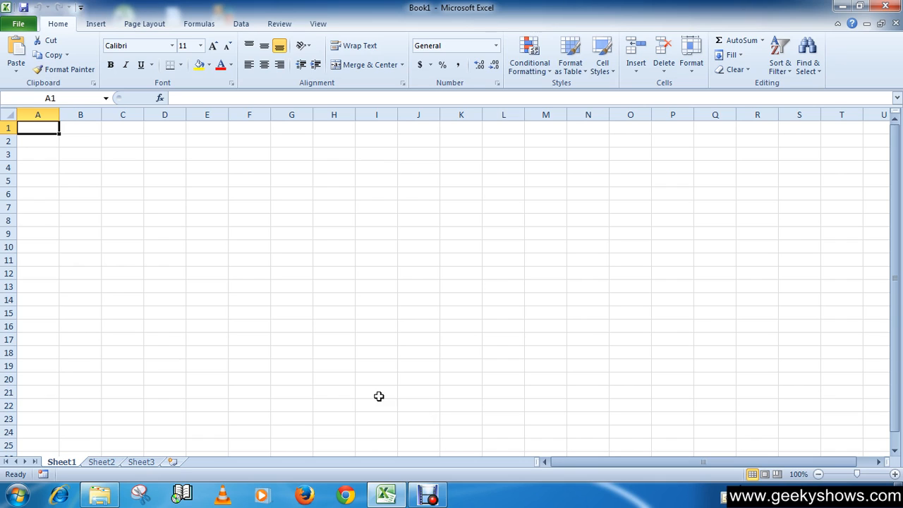
mouse_move(187, 236)
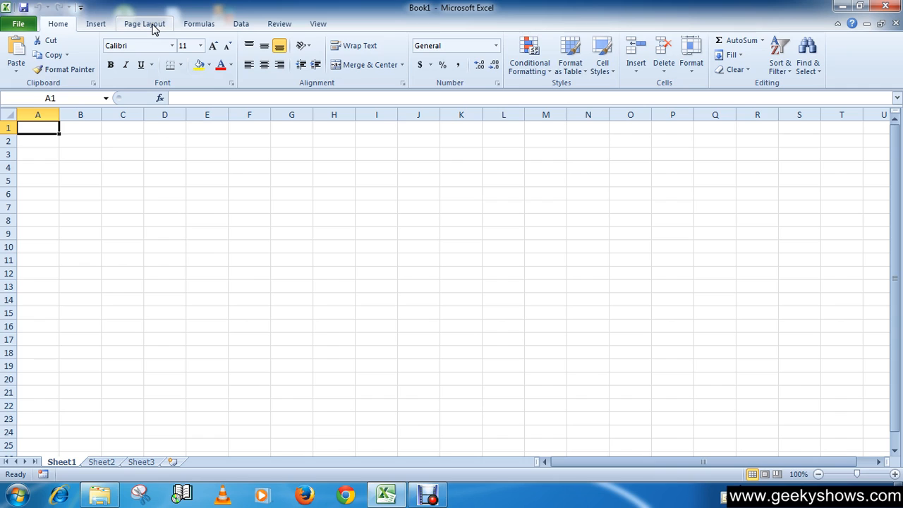
Set the sheet's page orientation to Landscape from the Page Layout ribbon.
left_click(144, 22)
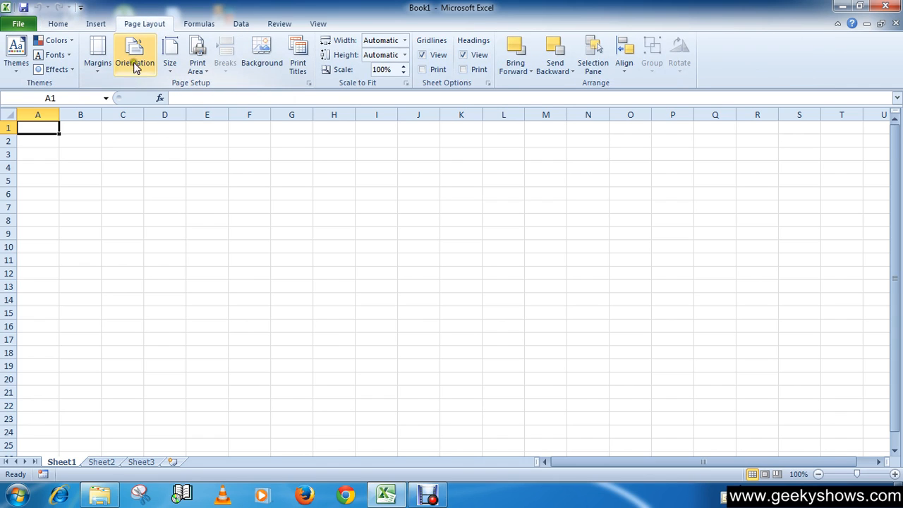
mouse_move(135, 62)
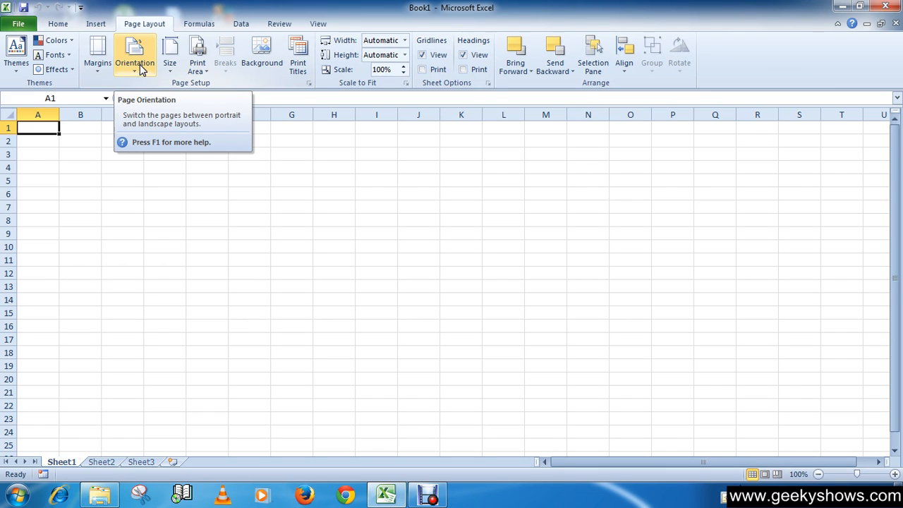
left_click(135, 53)
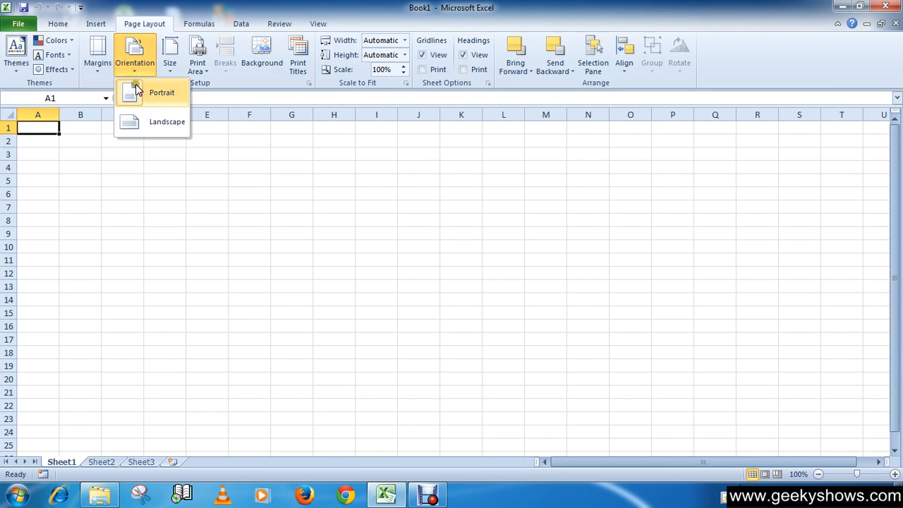
mouse_move(156, 127)
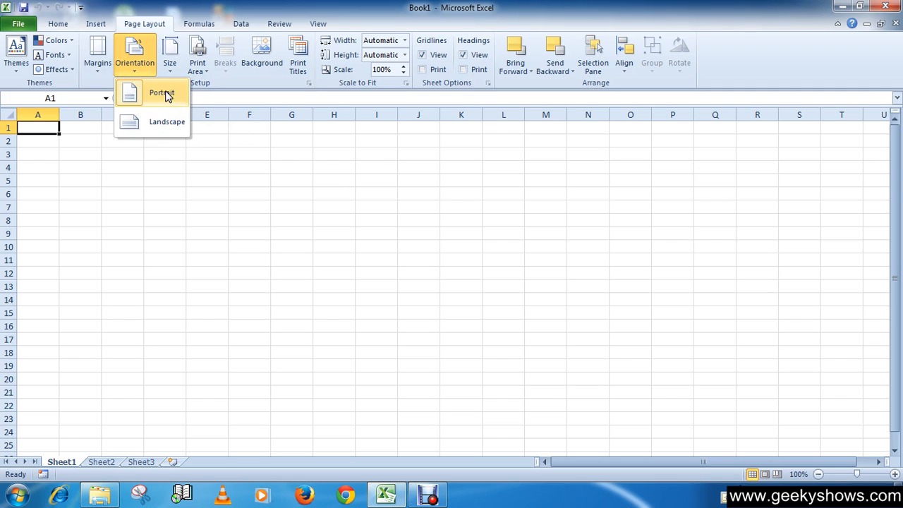
mouse_move(148, 99)
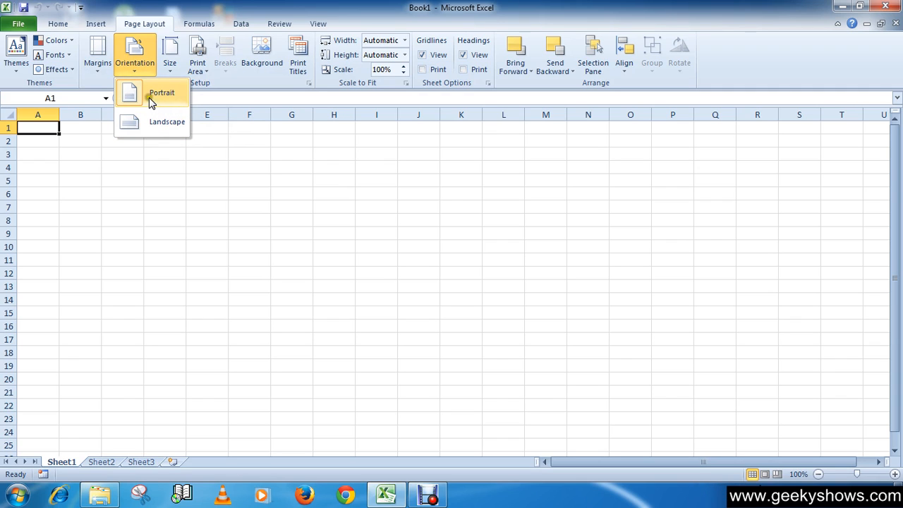
mouse_move(167, 121)
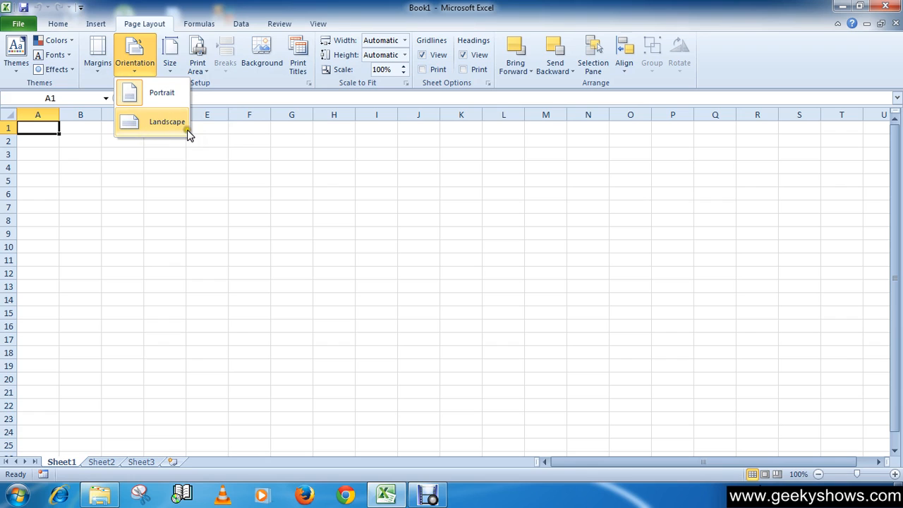
left_click(167, 121)
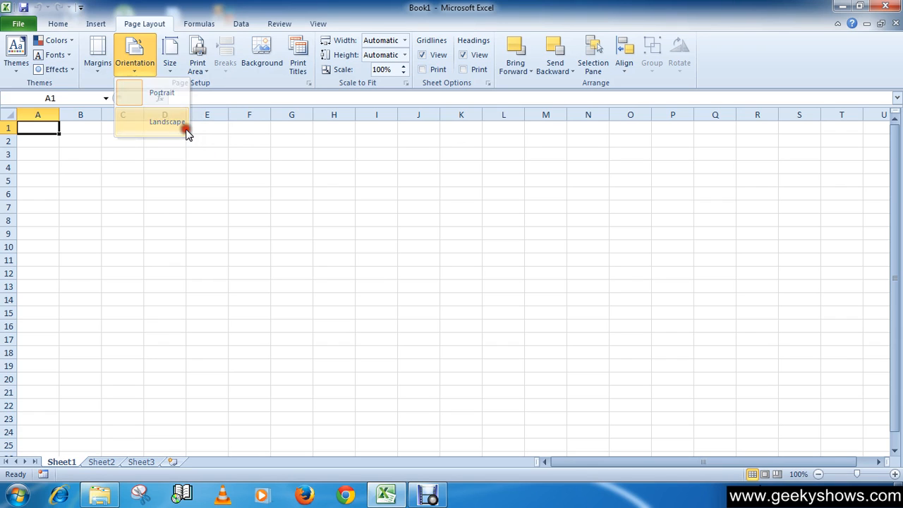
left_click(166, 121)
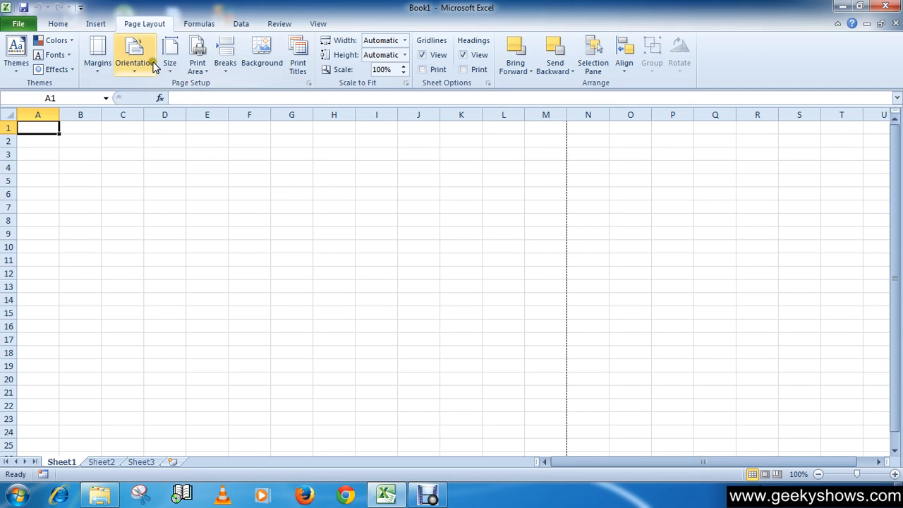
mouse_move(462, 248)
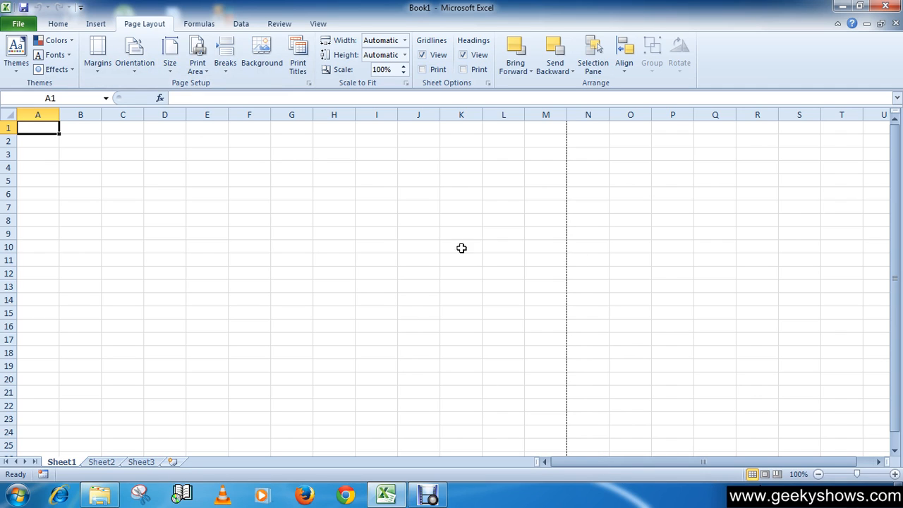
mouse_move(454, 274)
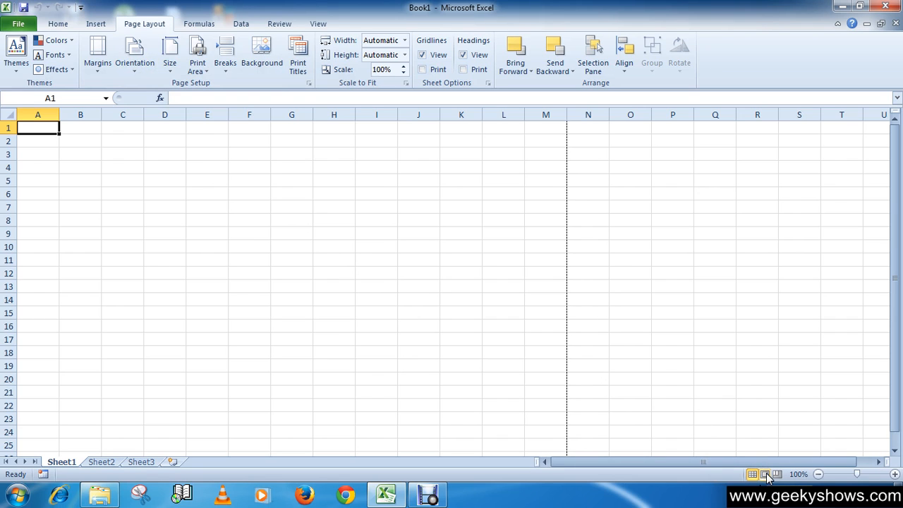
Switch the workbook to Page Layout view so the sheet shows as a printed page.
left_click(765, 475)
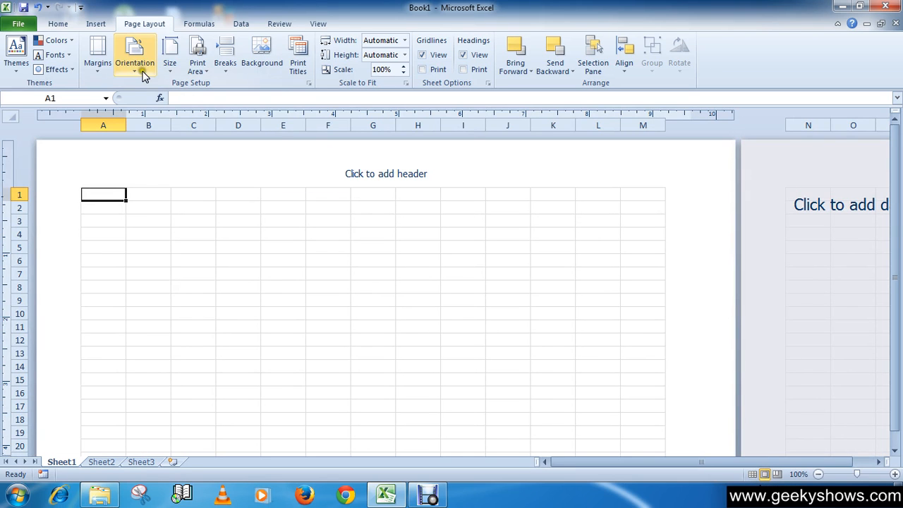
left_click(136, 56)
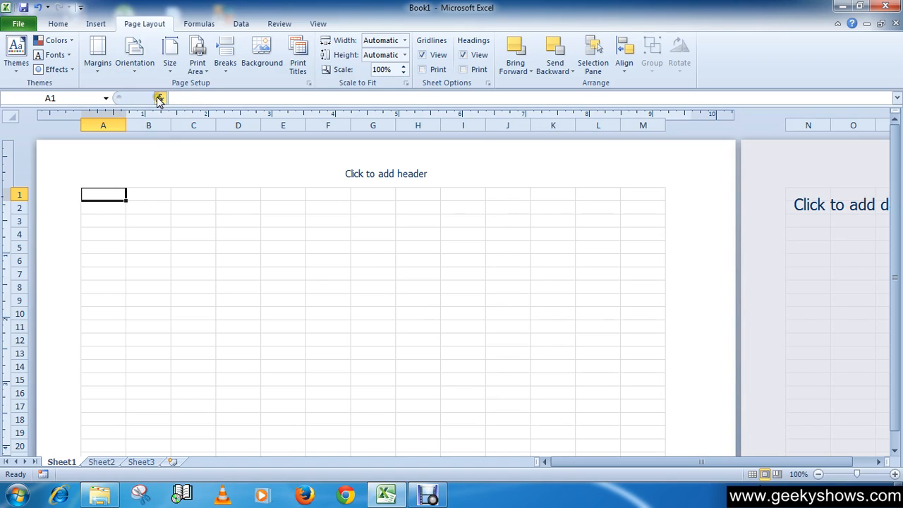
mouse_move(161, 99)
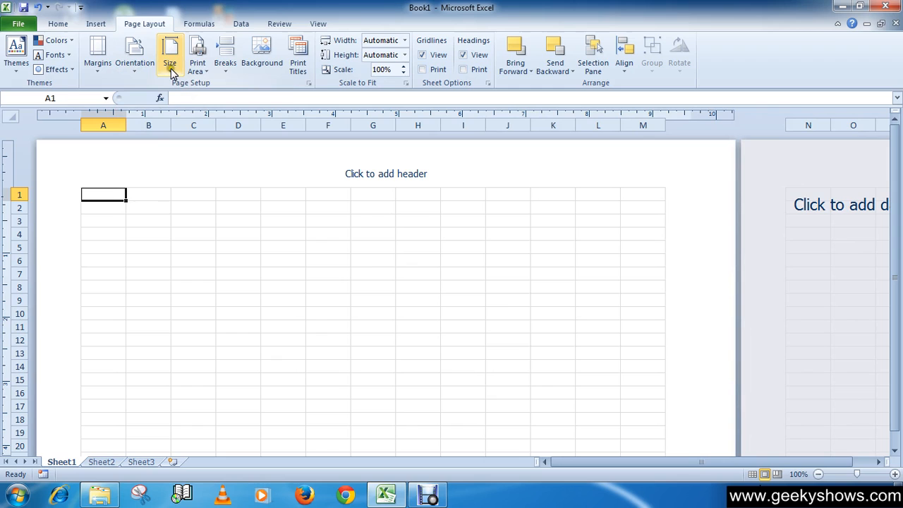
mouse_move(169, 53)
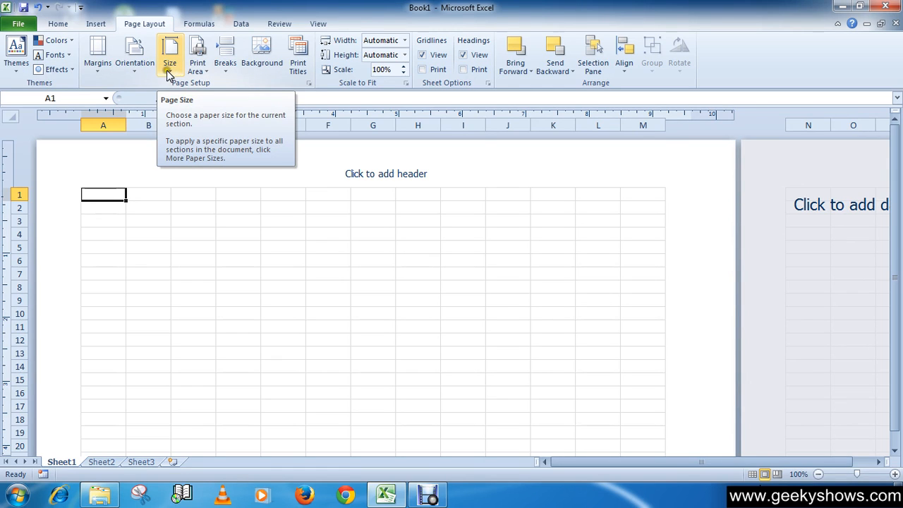
mouse_move(149, 88)
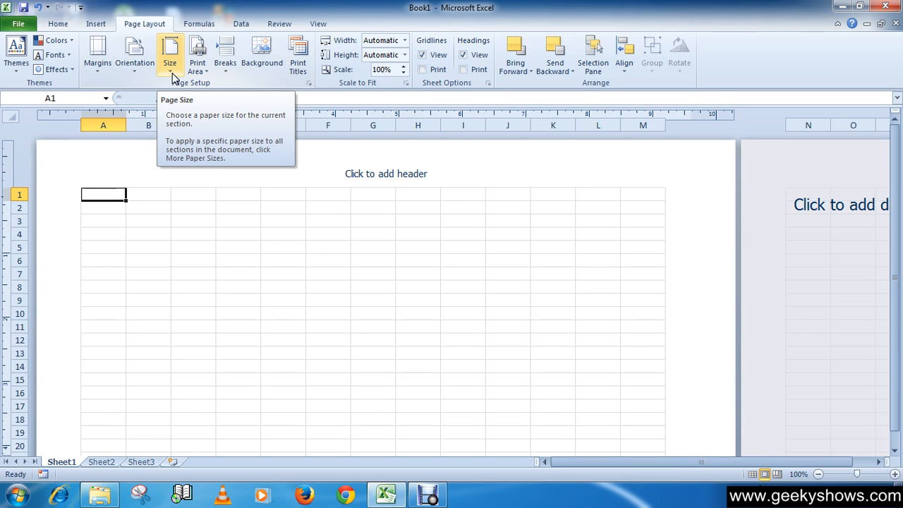
Bring up the full Page Setup dialog via More Paper Sizes.
left_click(169, 55)
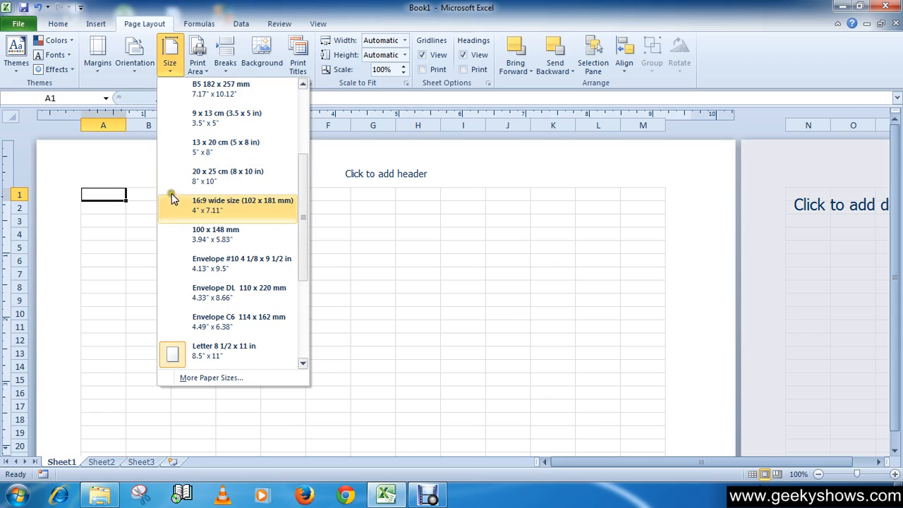
mouse_move(214, 119)
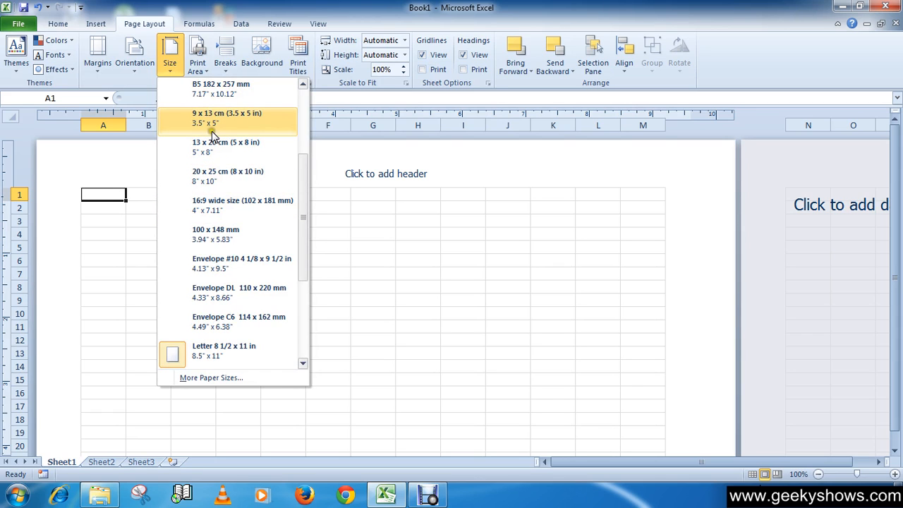
mouse_move(223, 356)
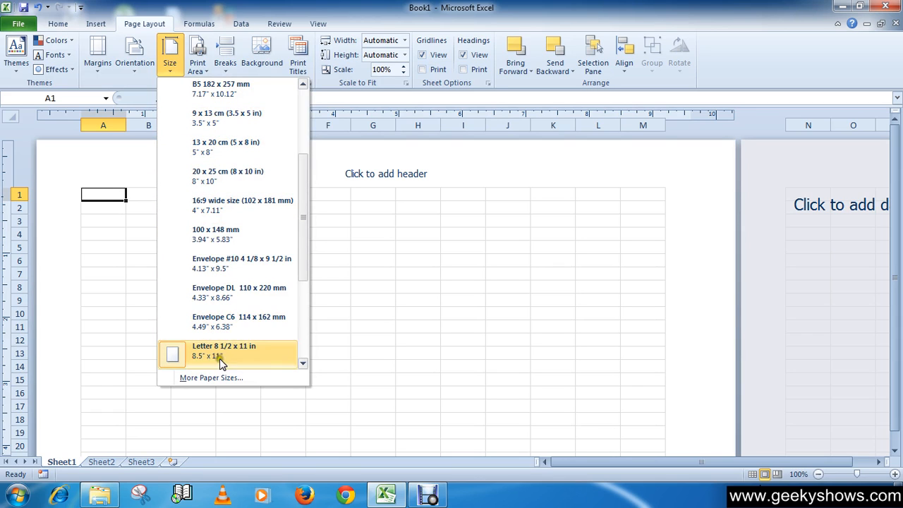
mouse_move(210, 378)
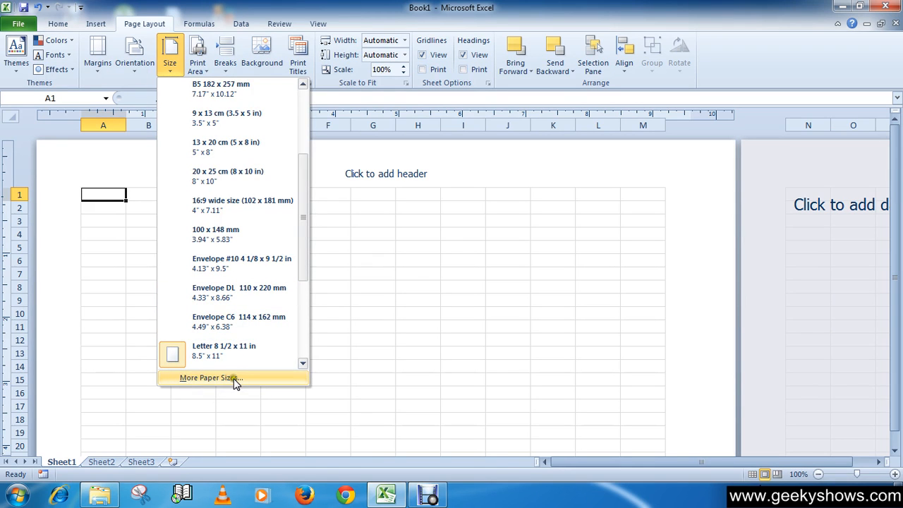
left_click(210, 378)
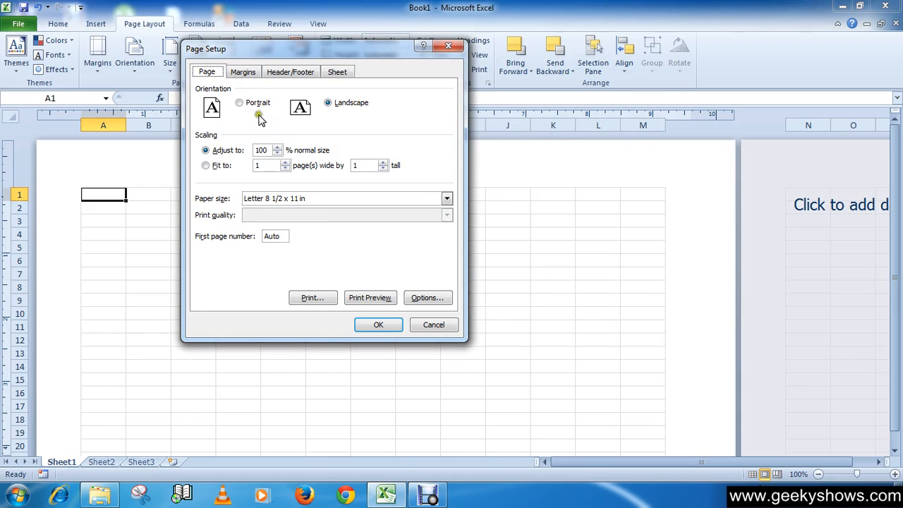
Set Portrait orientation on Letter 8 1/2 x 11 in paper and confirm Page Setup.
left_click(239, 101)
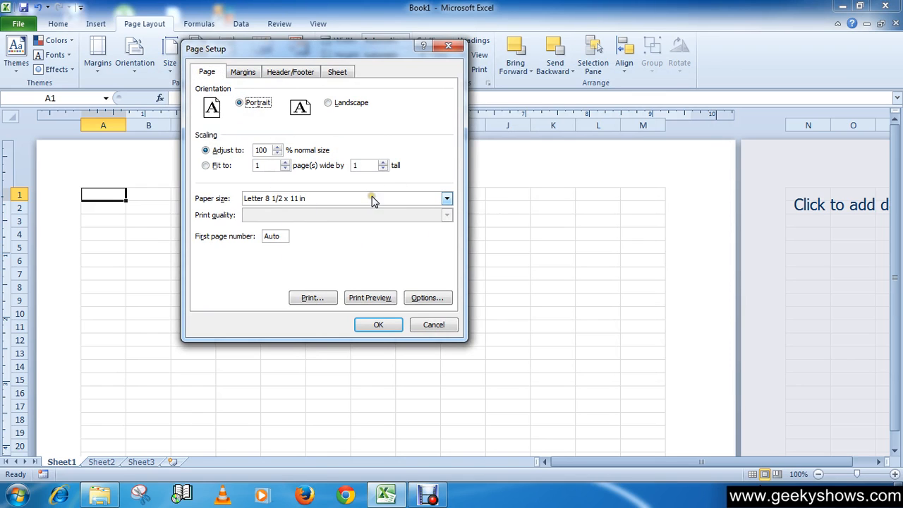
left_click(446, 198)
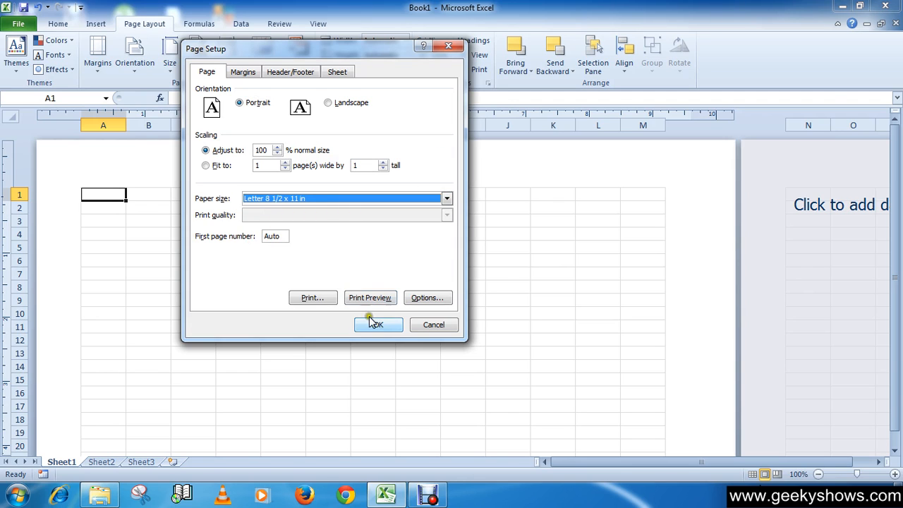
left_click(375, 325)
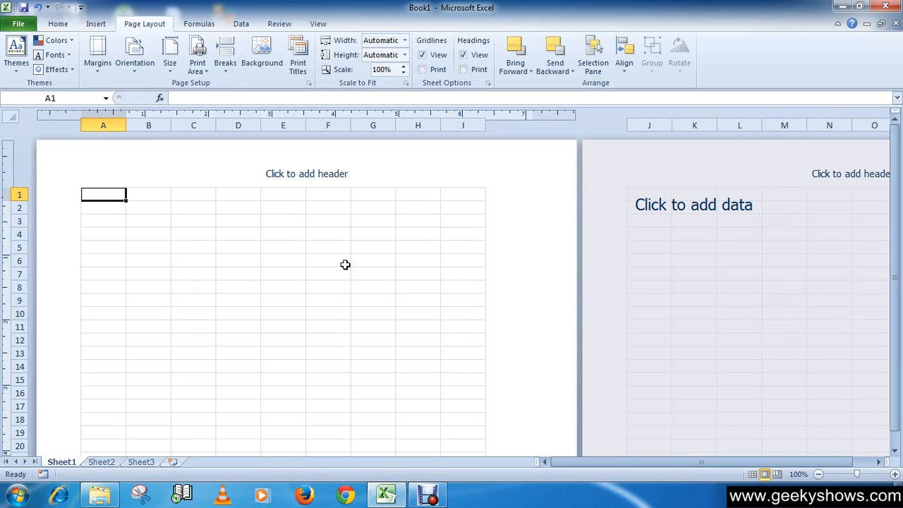
mouse_move(362, 6)
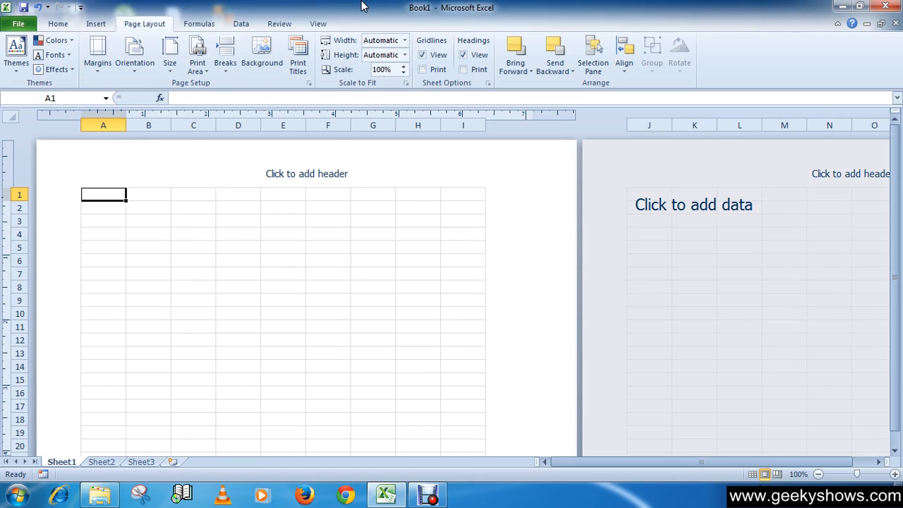
mouse_move(134, 29)
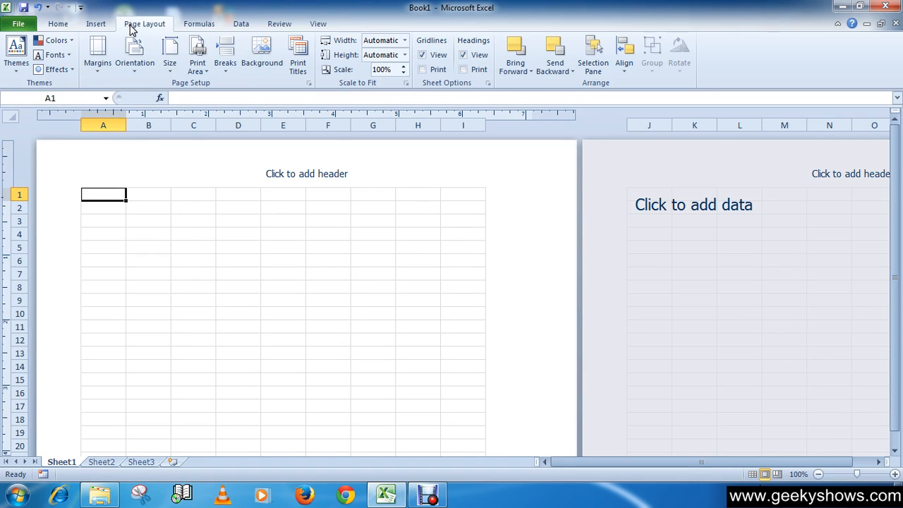
mouse_move(98, 53)
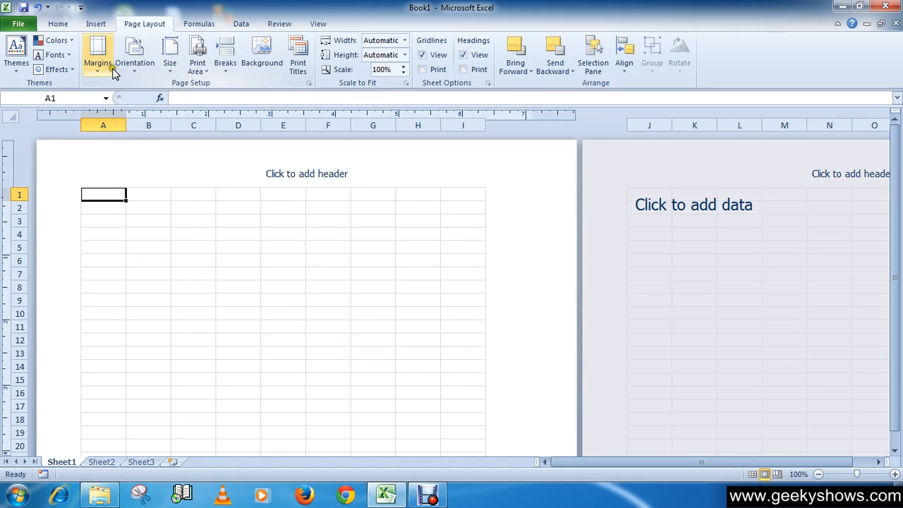
mouse_move(98, 54)
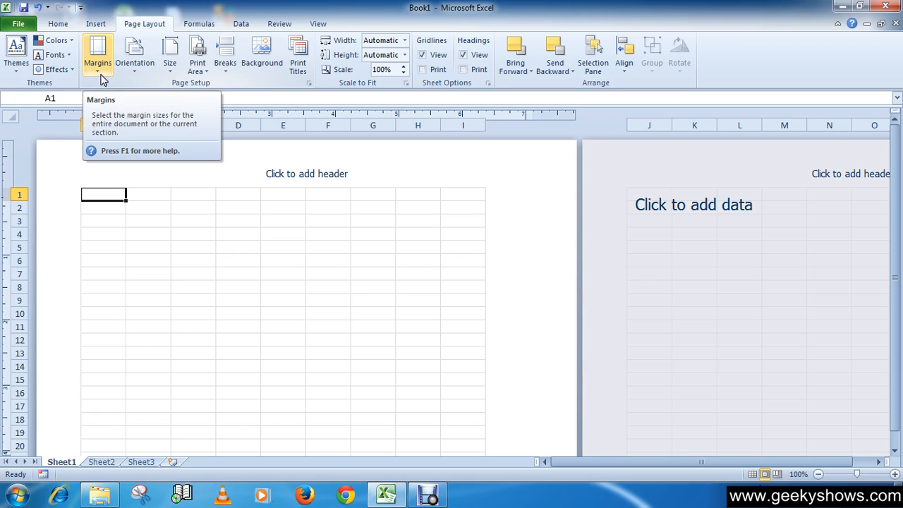
Bring up Custom Margins showing top/bottom 0.75, left/right 0.7, header/footer 0.3.
left_click(98, 53)
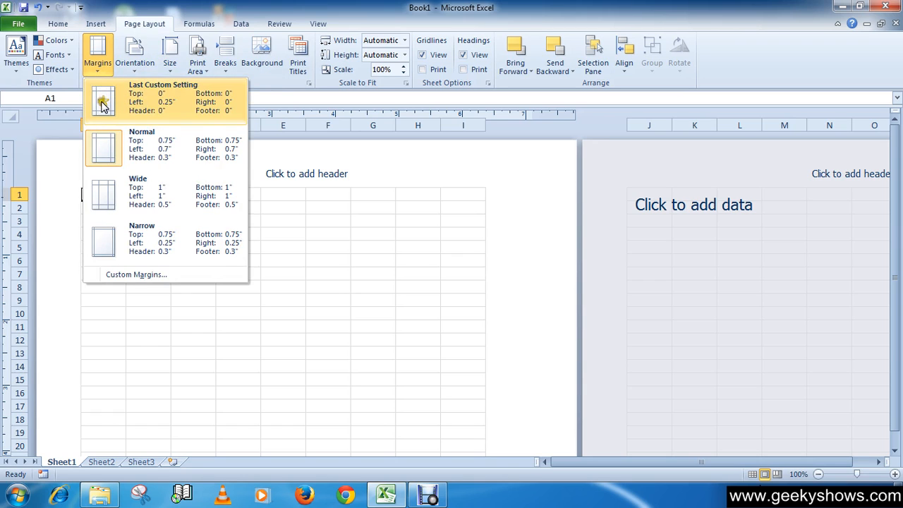
mouse_move(106, 144)
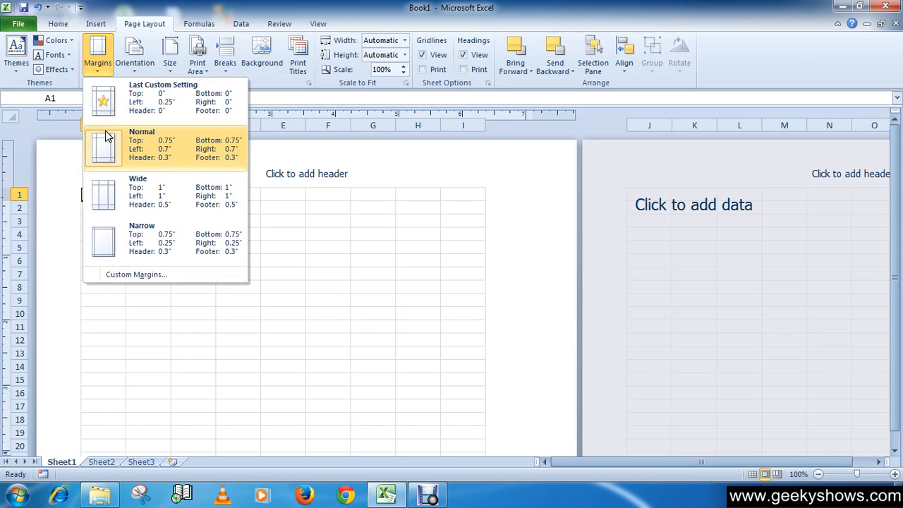
mouse_move(186, 118)
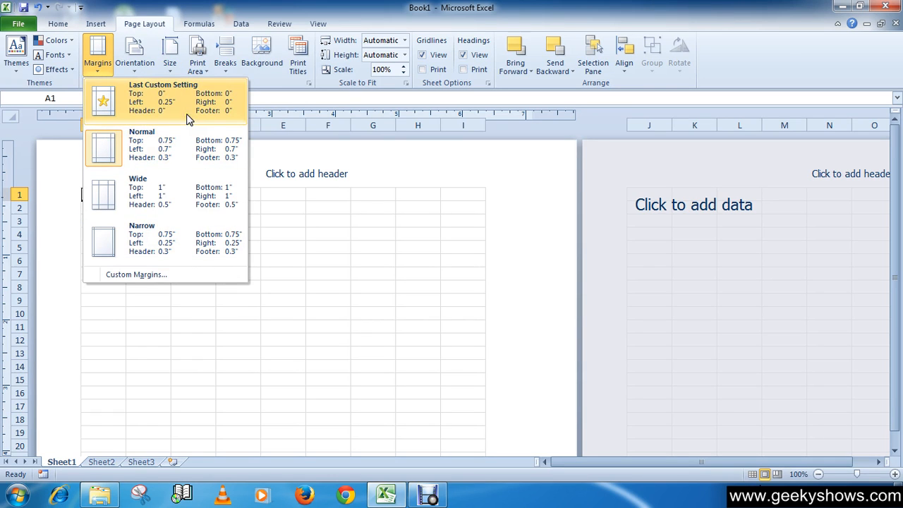
mouse_move(204, 195)
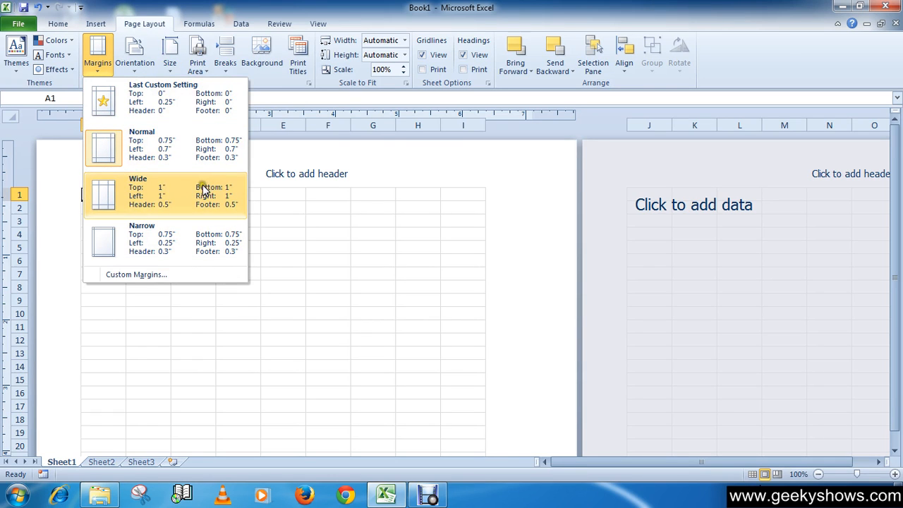
left_click(138, 190)
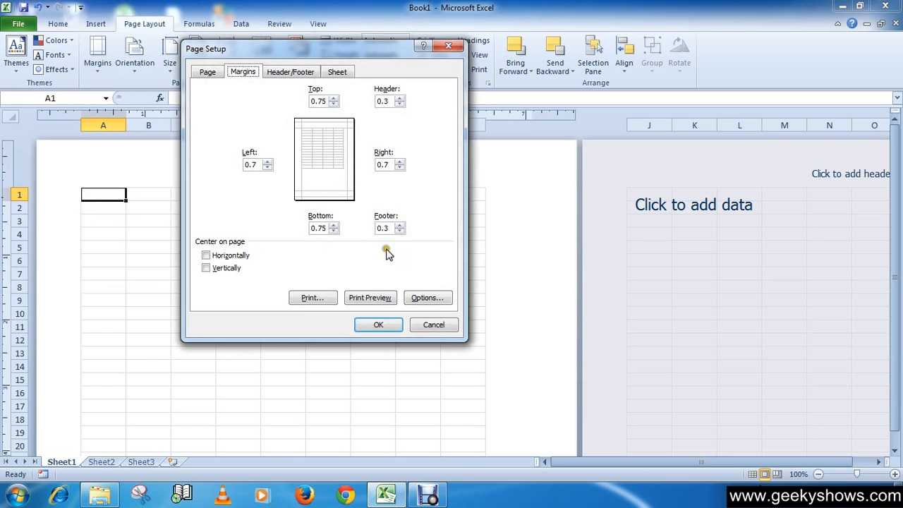
mouse_move(415, 289)
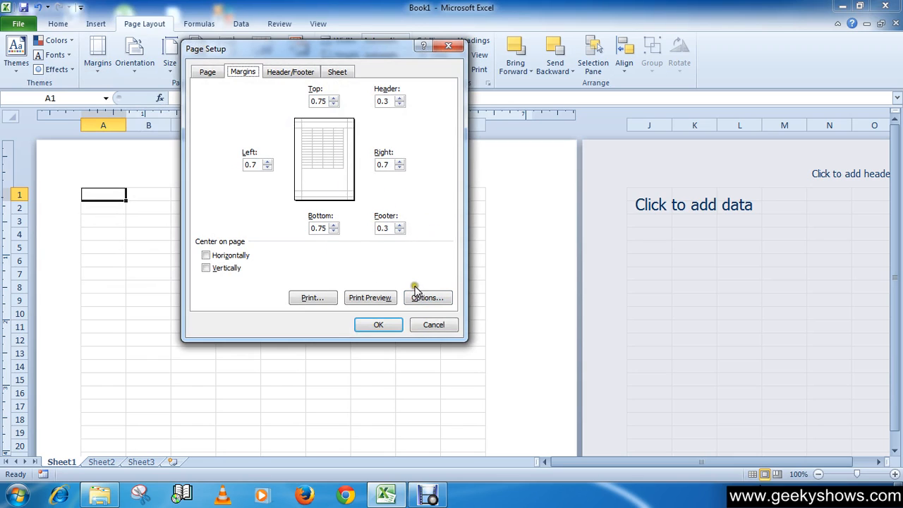
mouse_move(237, 386)
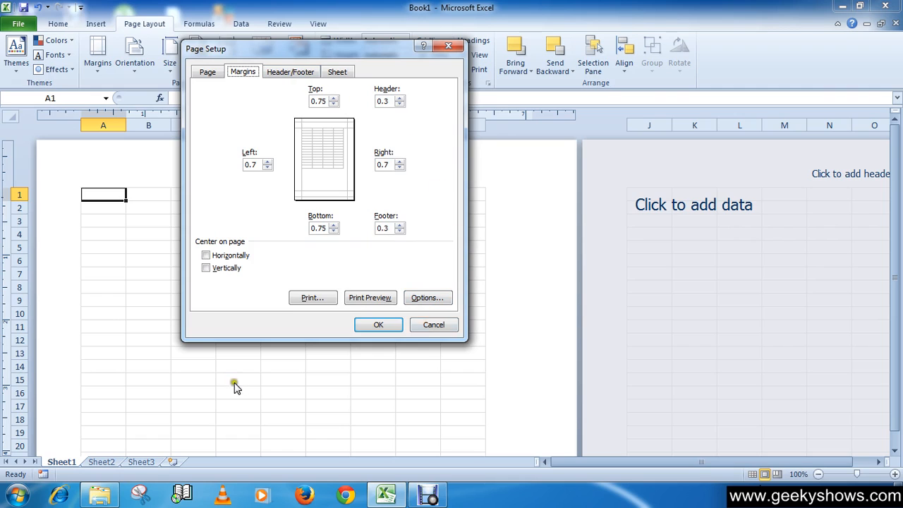
mouse_move(381, 268)
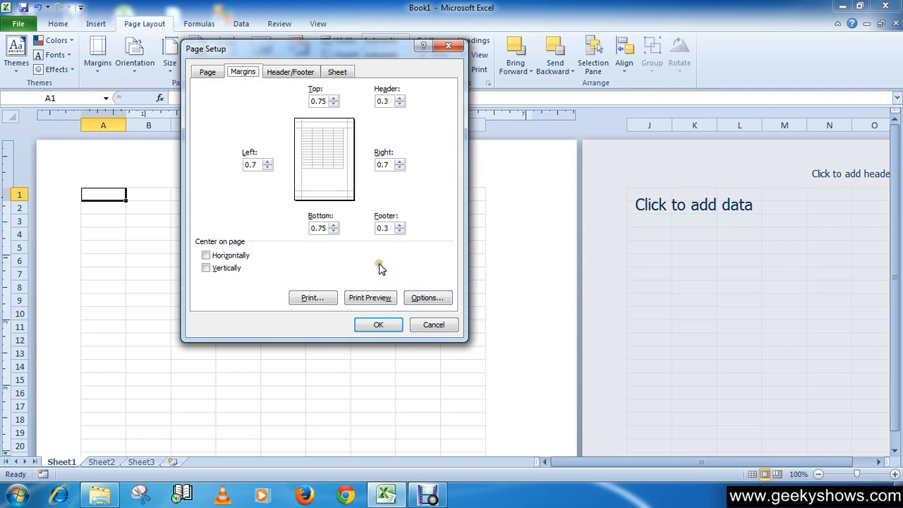